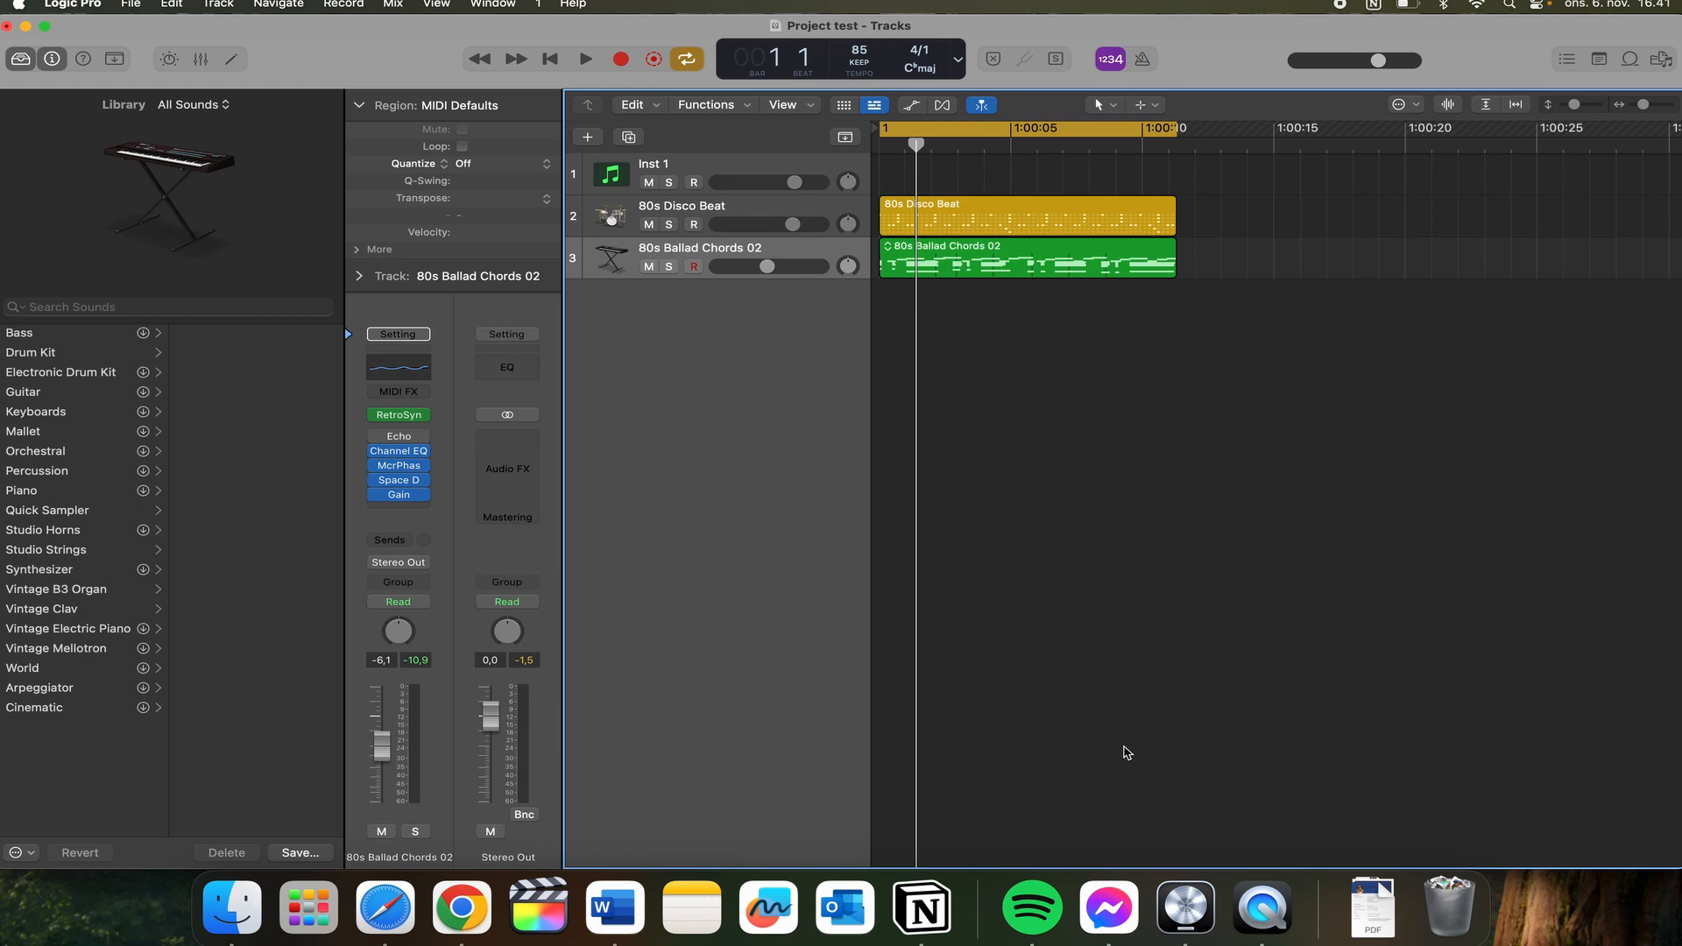
mouse_move(875, 486)
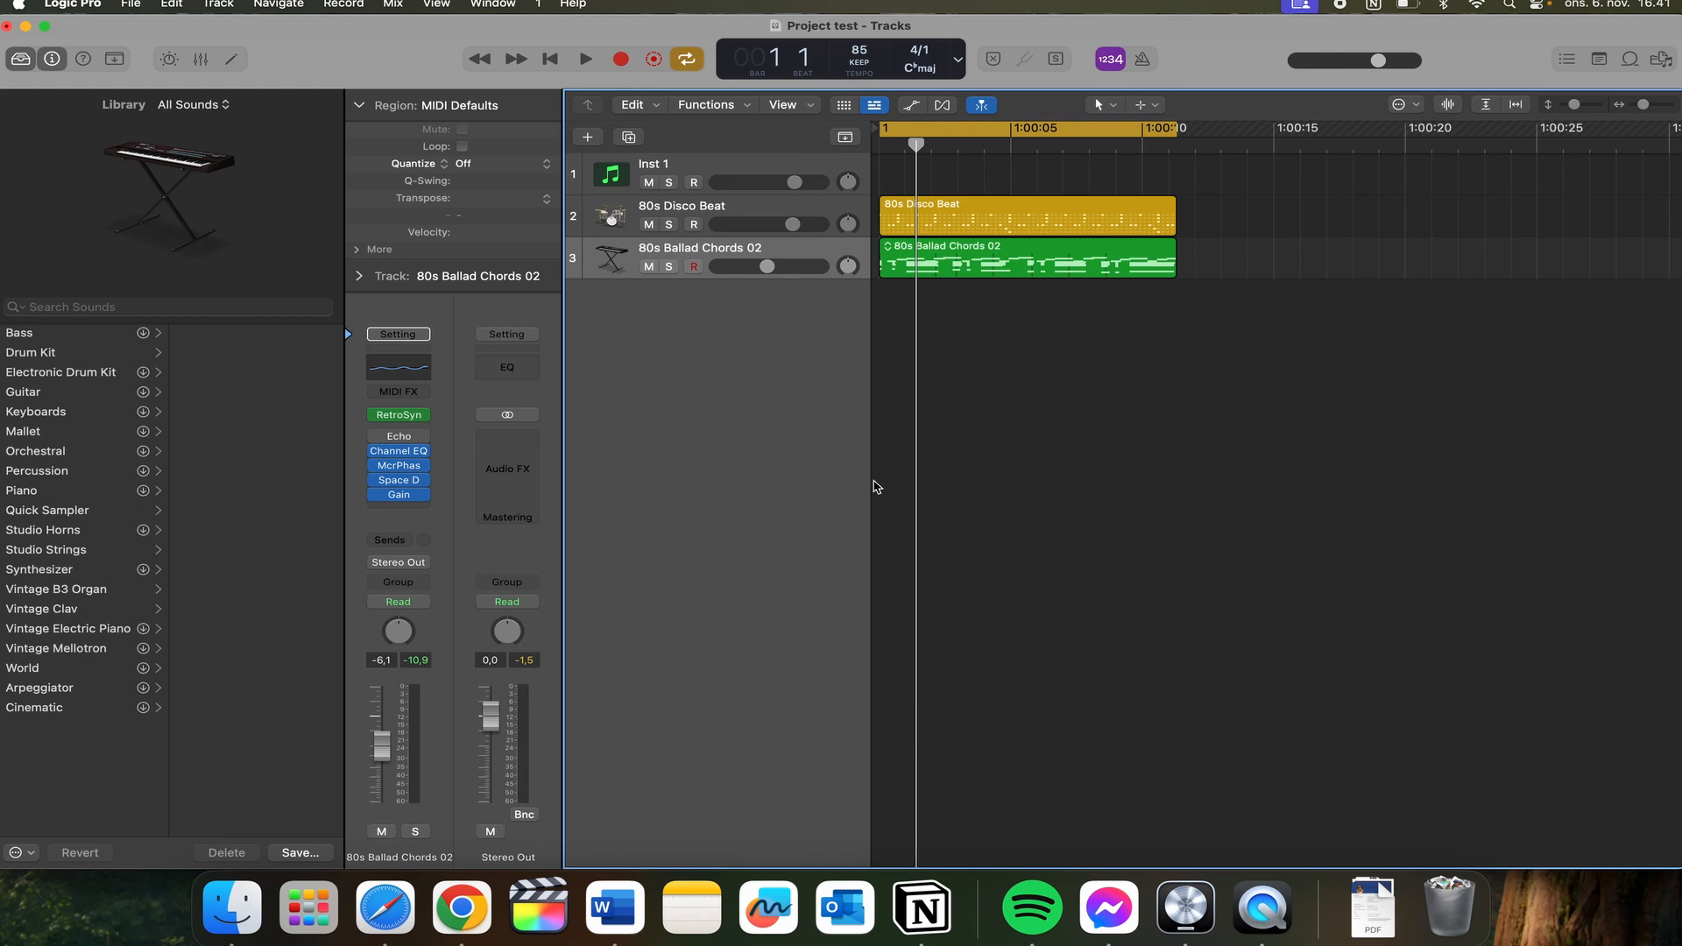
mouse_move(1032, 601)
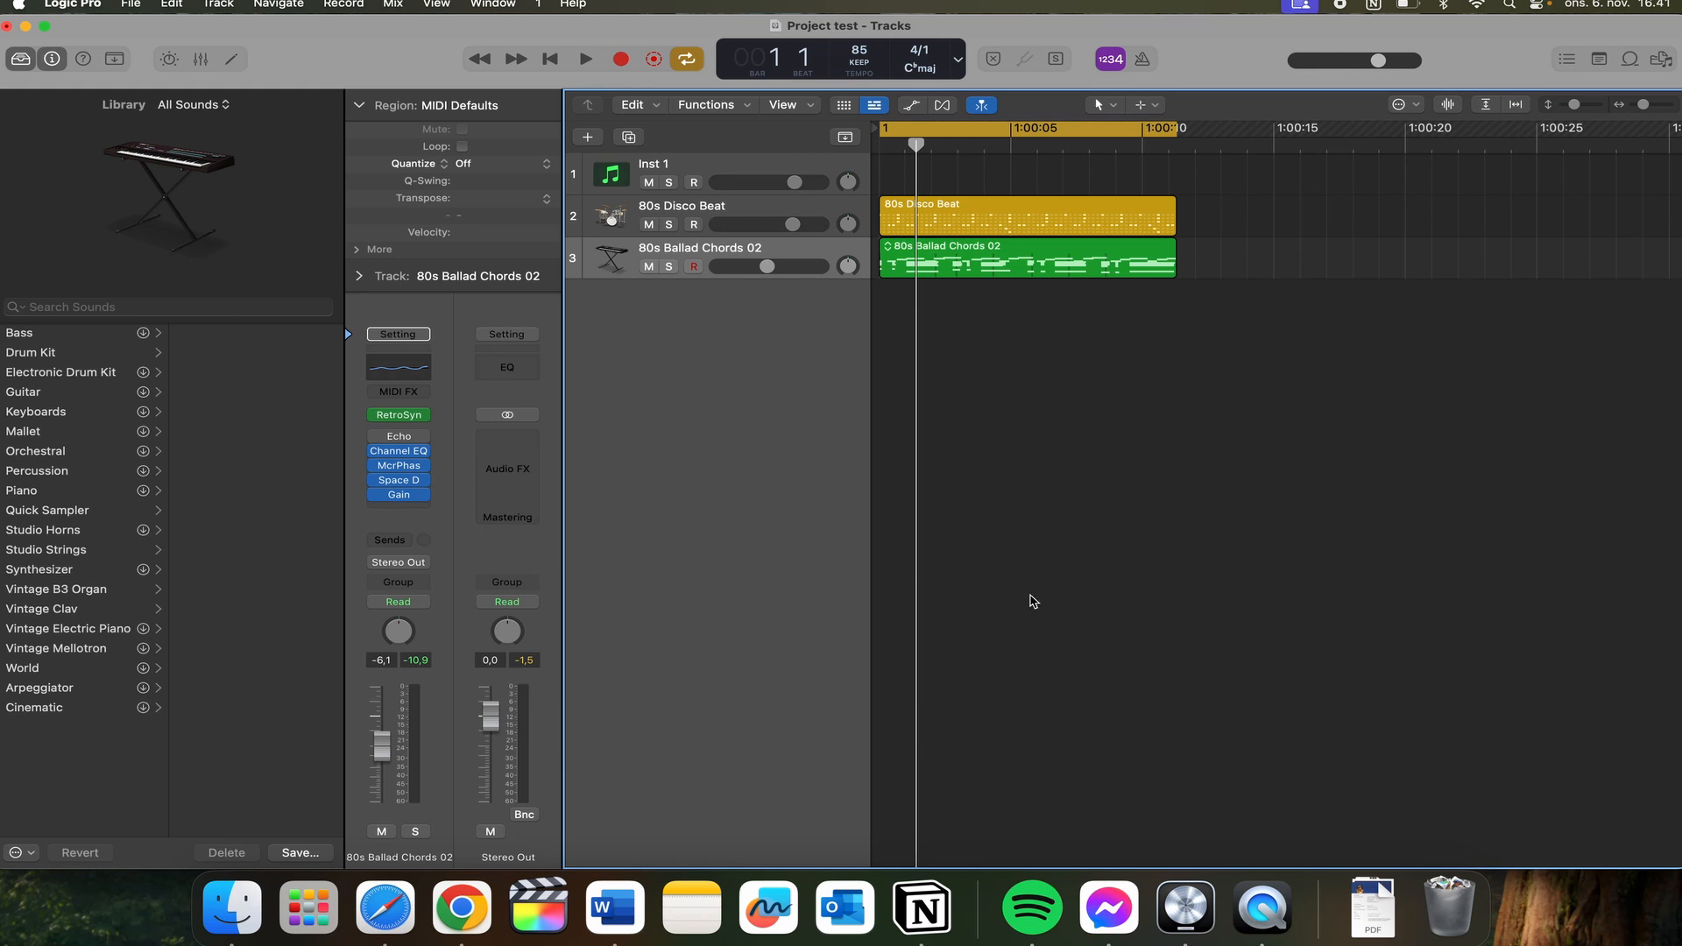
mouse_move(716, 252)
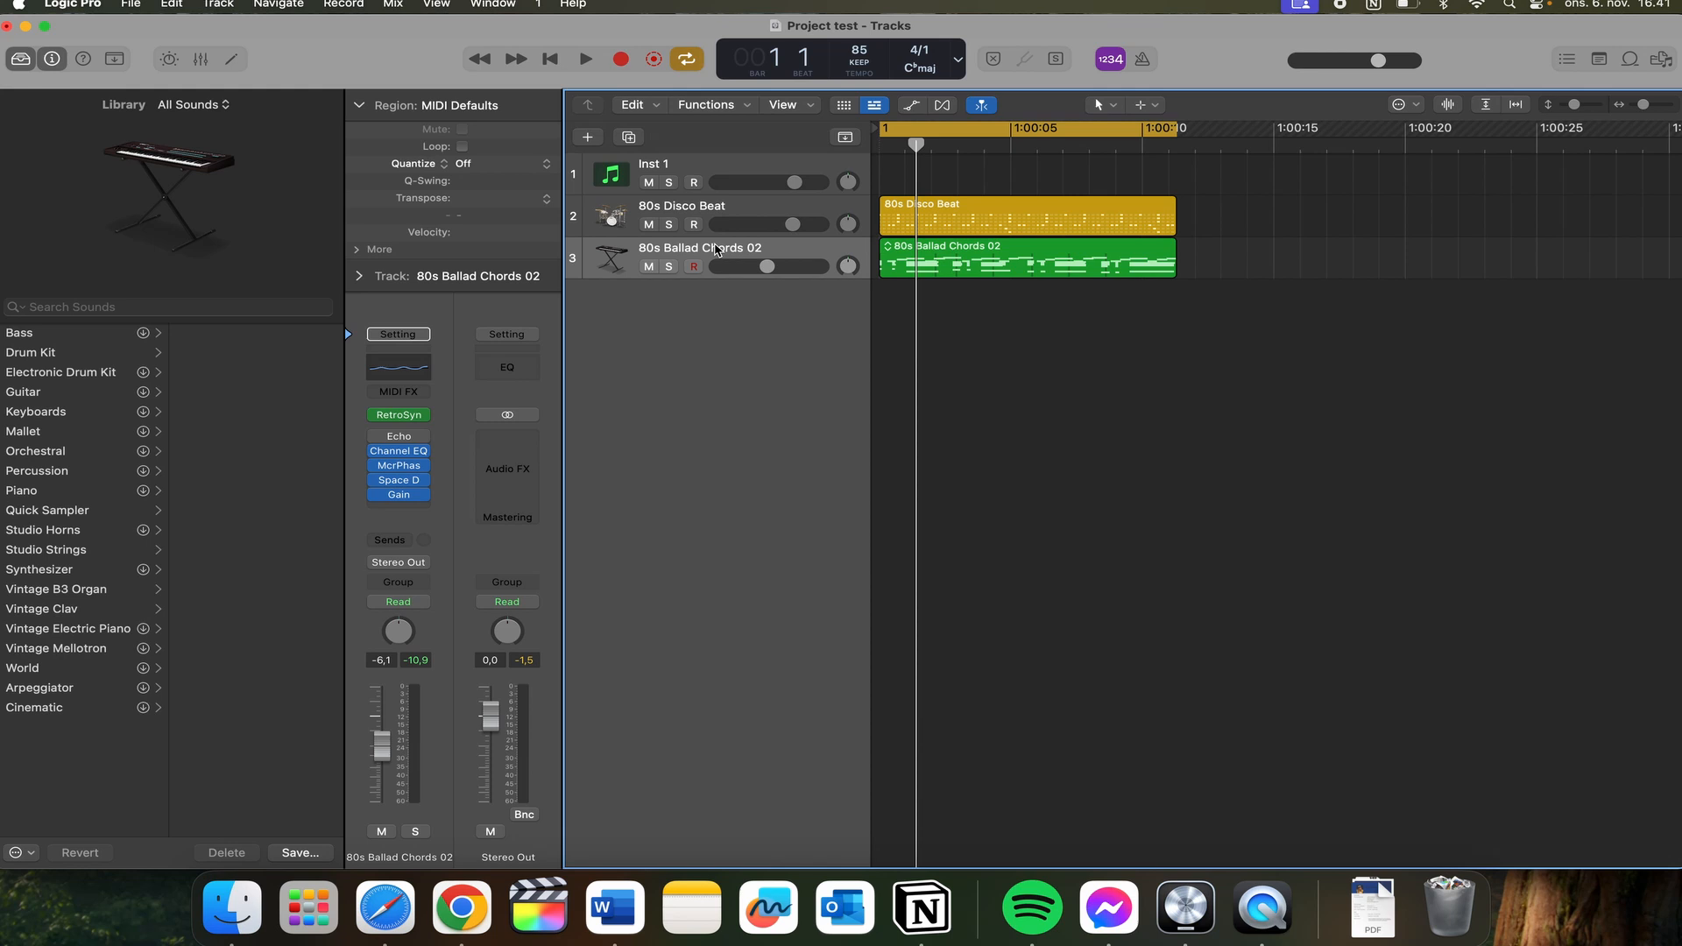
Step: Select the '80s Ballad Chords 02' region and open its shortcut menu
click(693, 268)
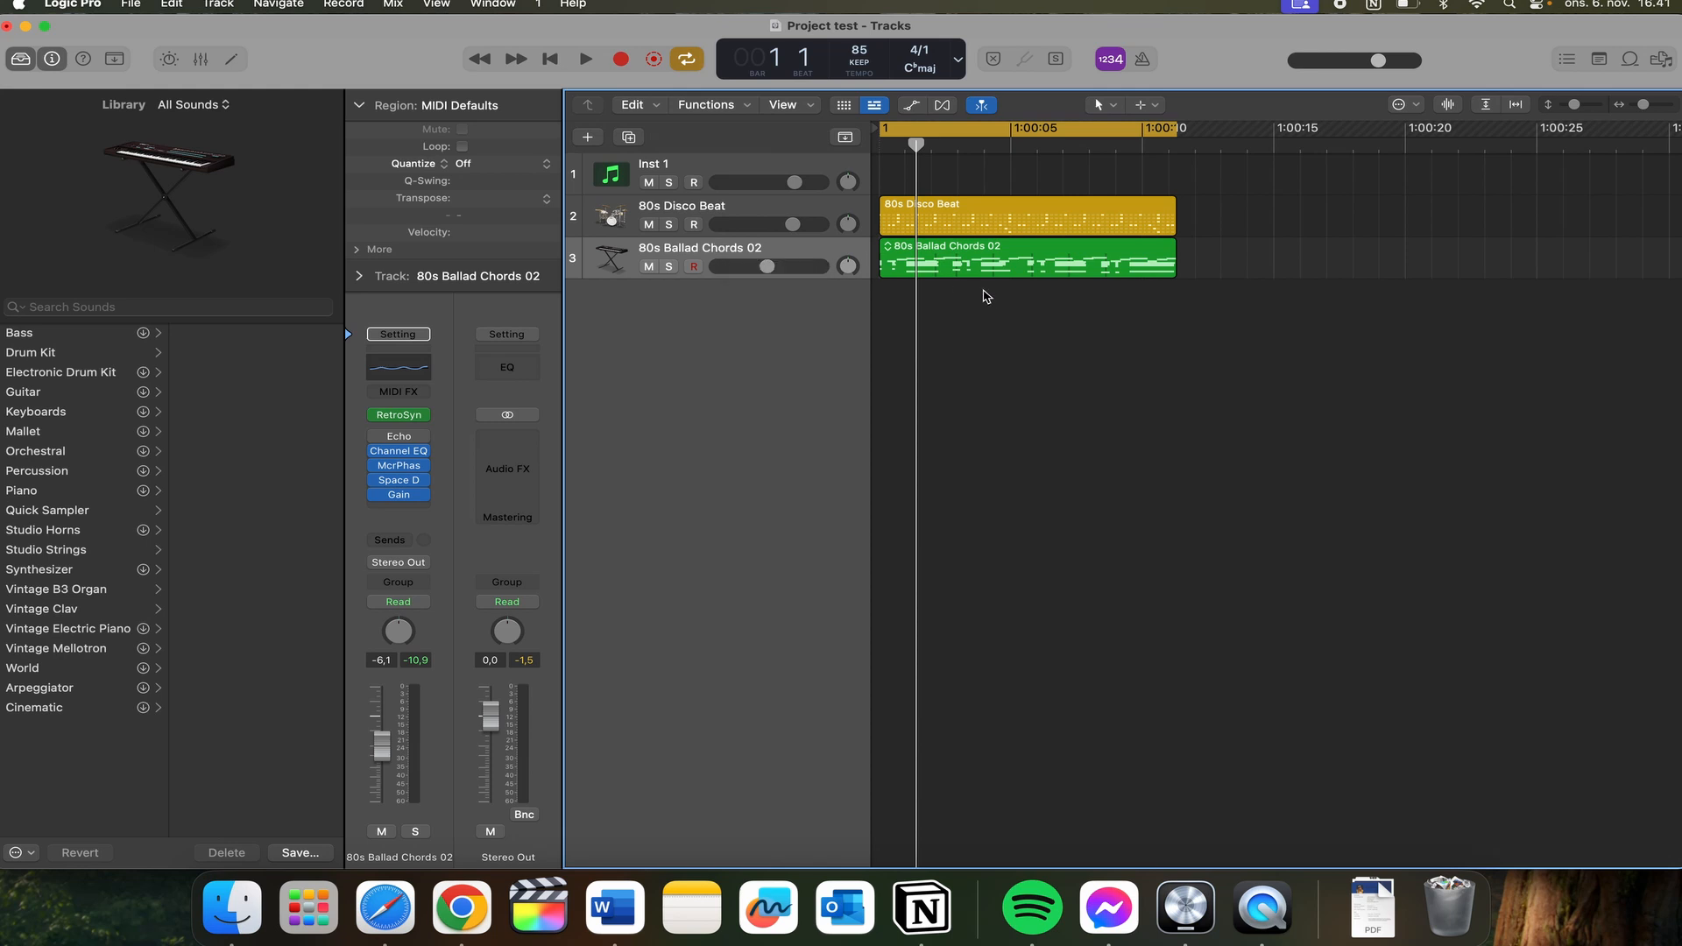
click(1024, 263)
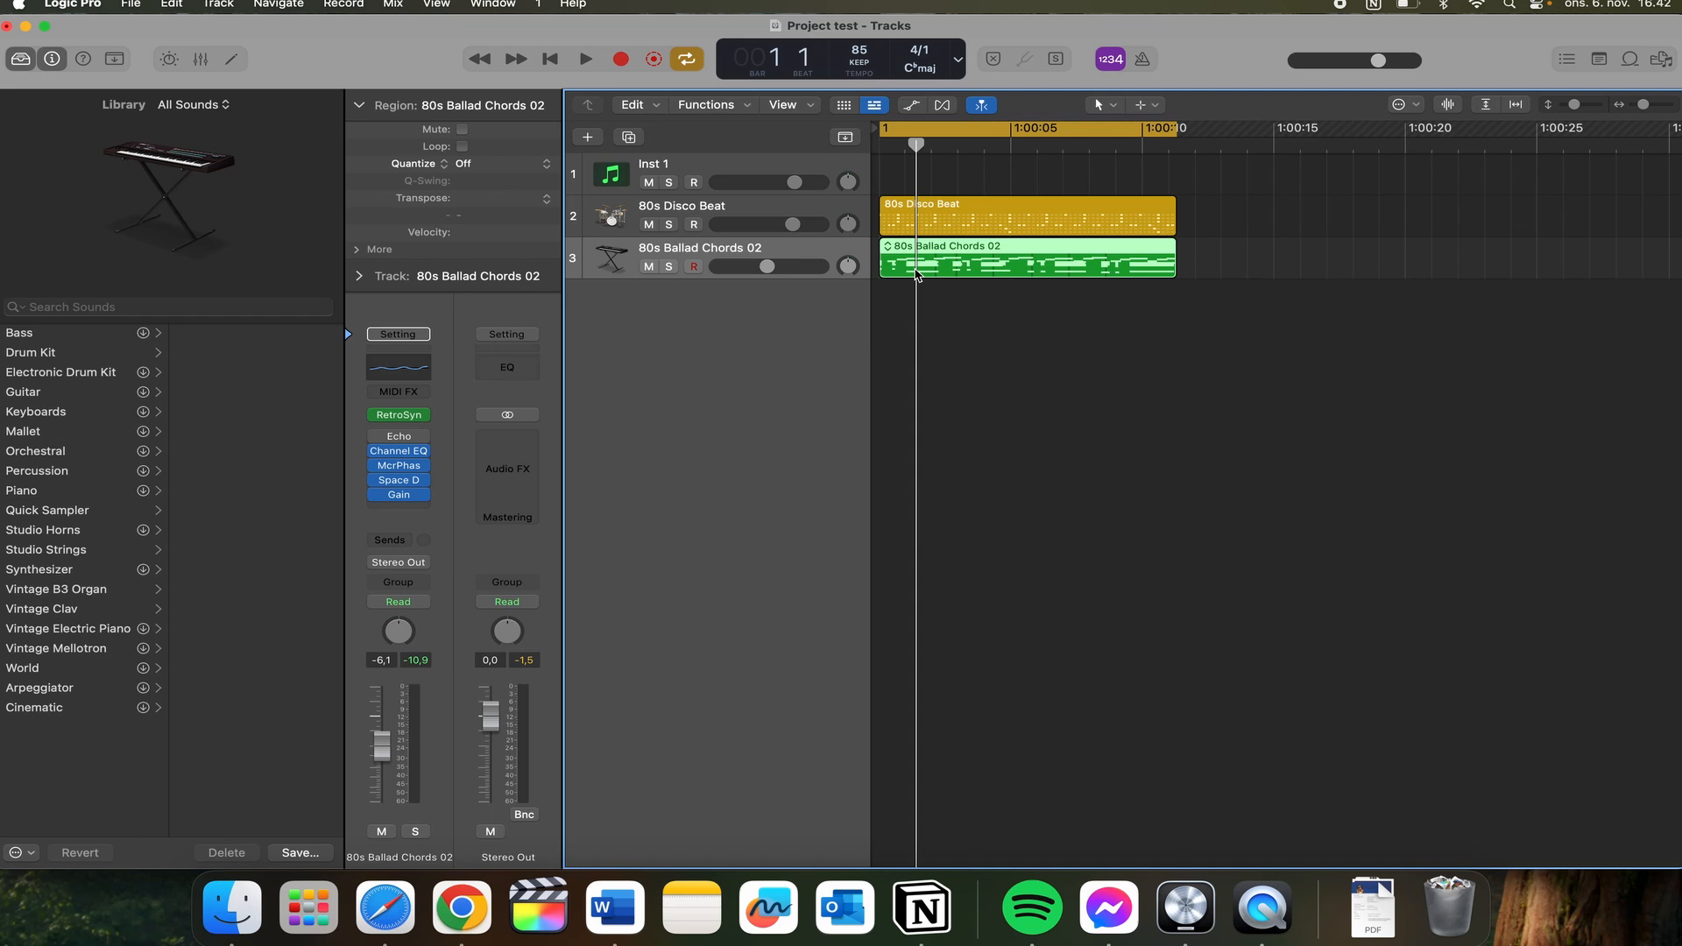
mouse_move(962, 262)
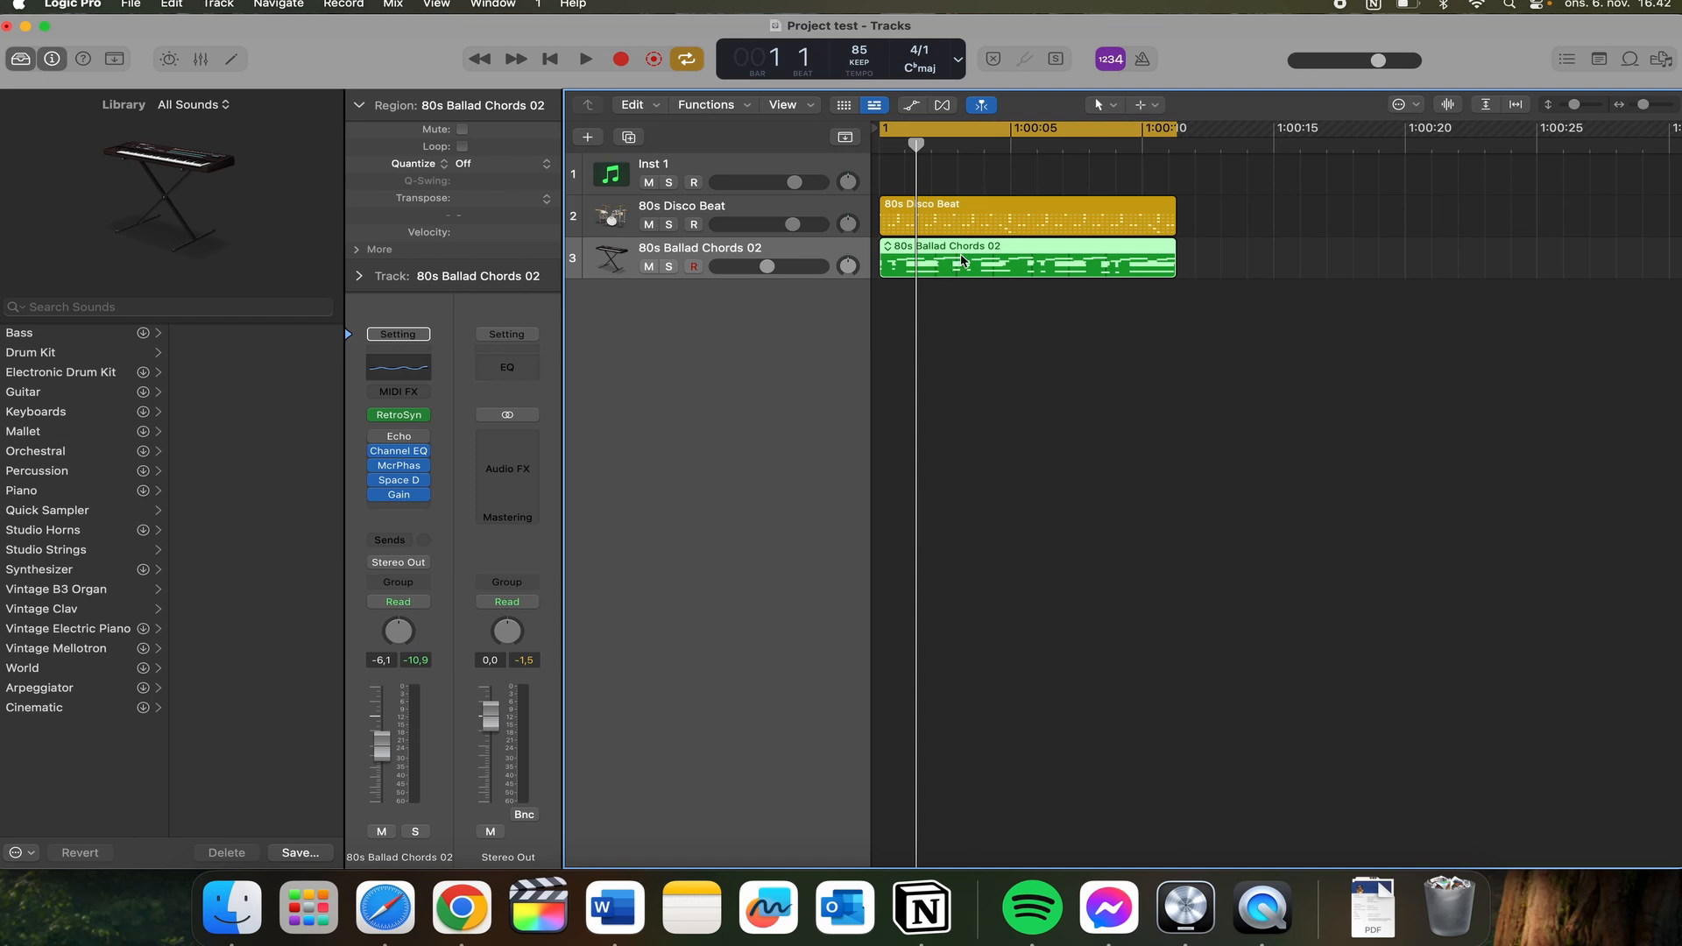
right_click(961, 261)
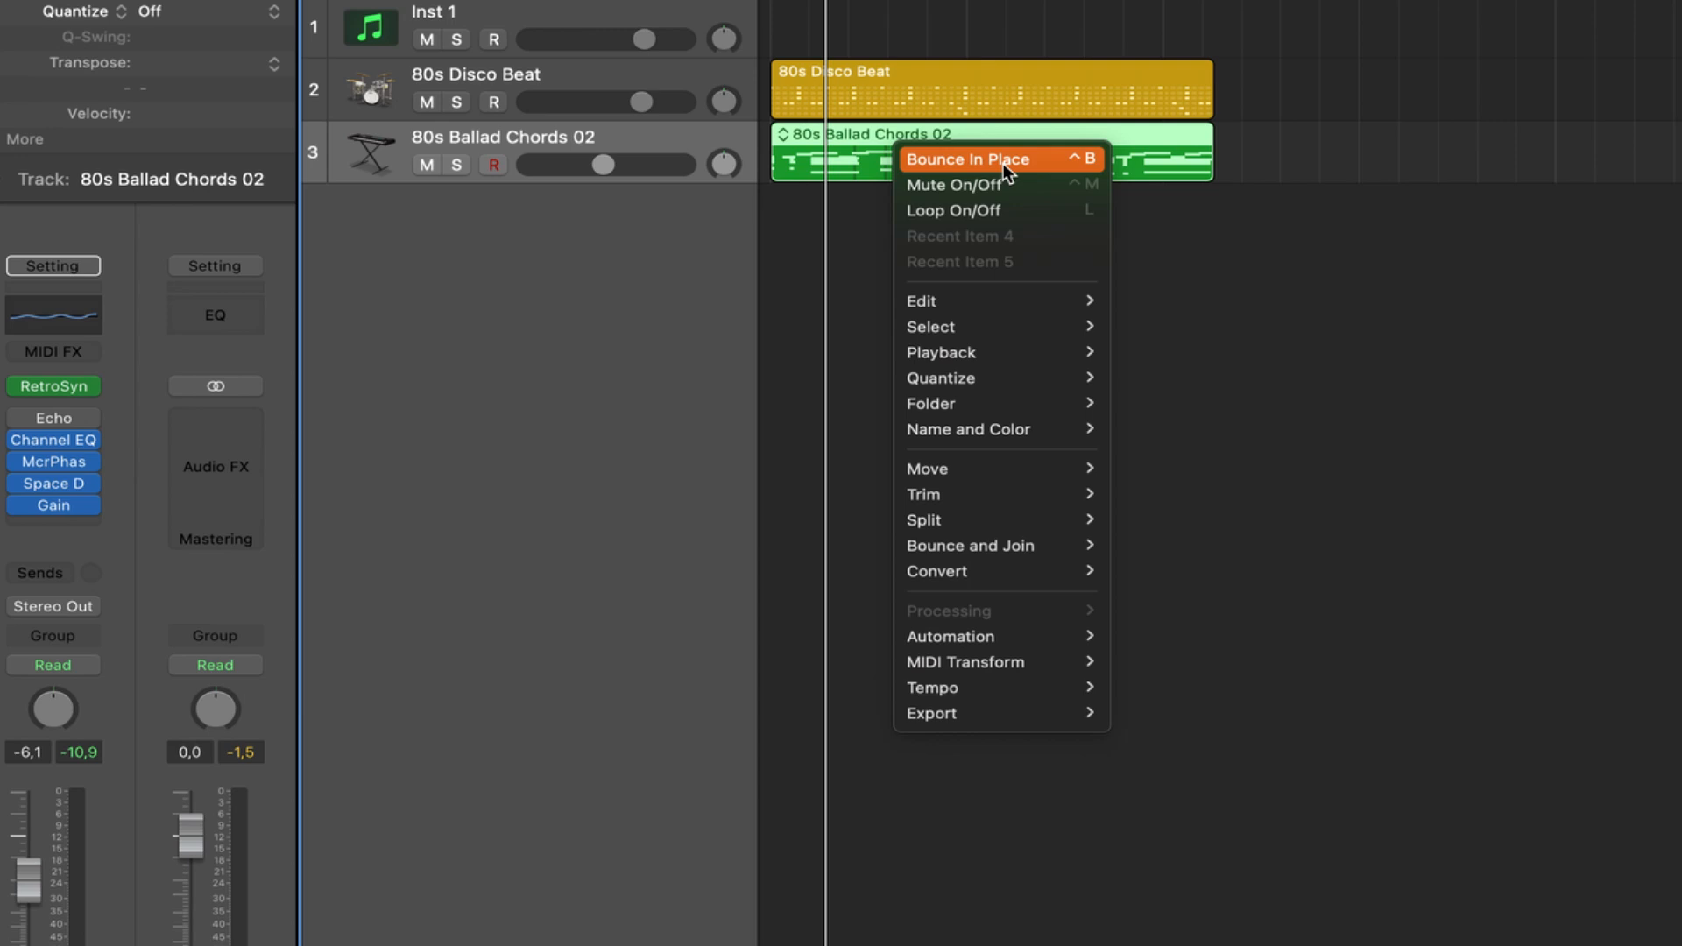
Step: Choose Bounce In Place for the chords region, naming it '80s Ballad Chords 02_bip'
click(967, 158)
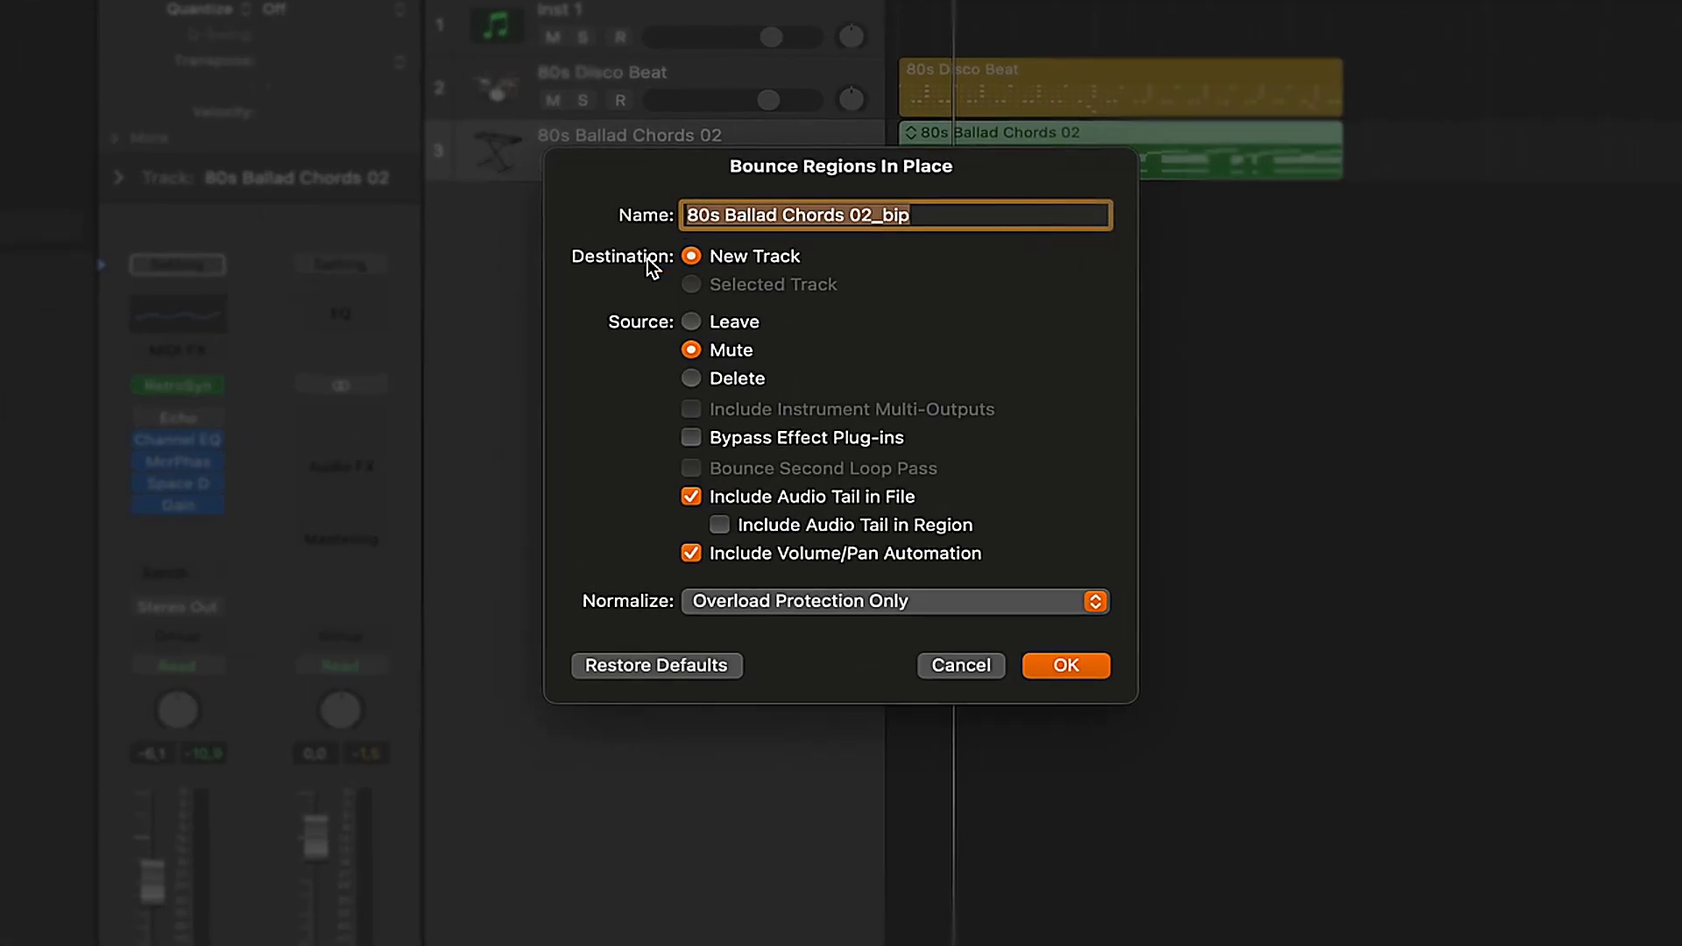
mouse_move(704, 263)
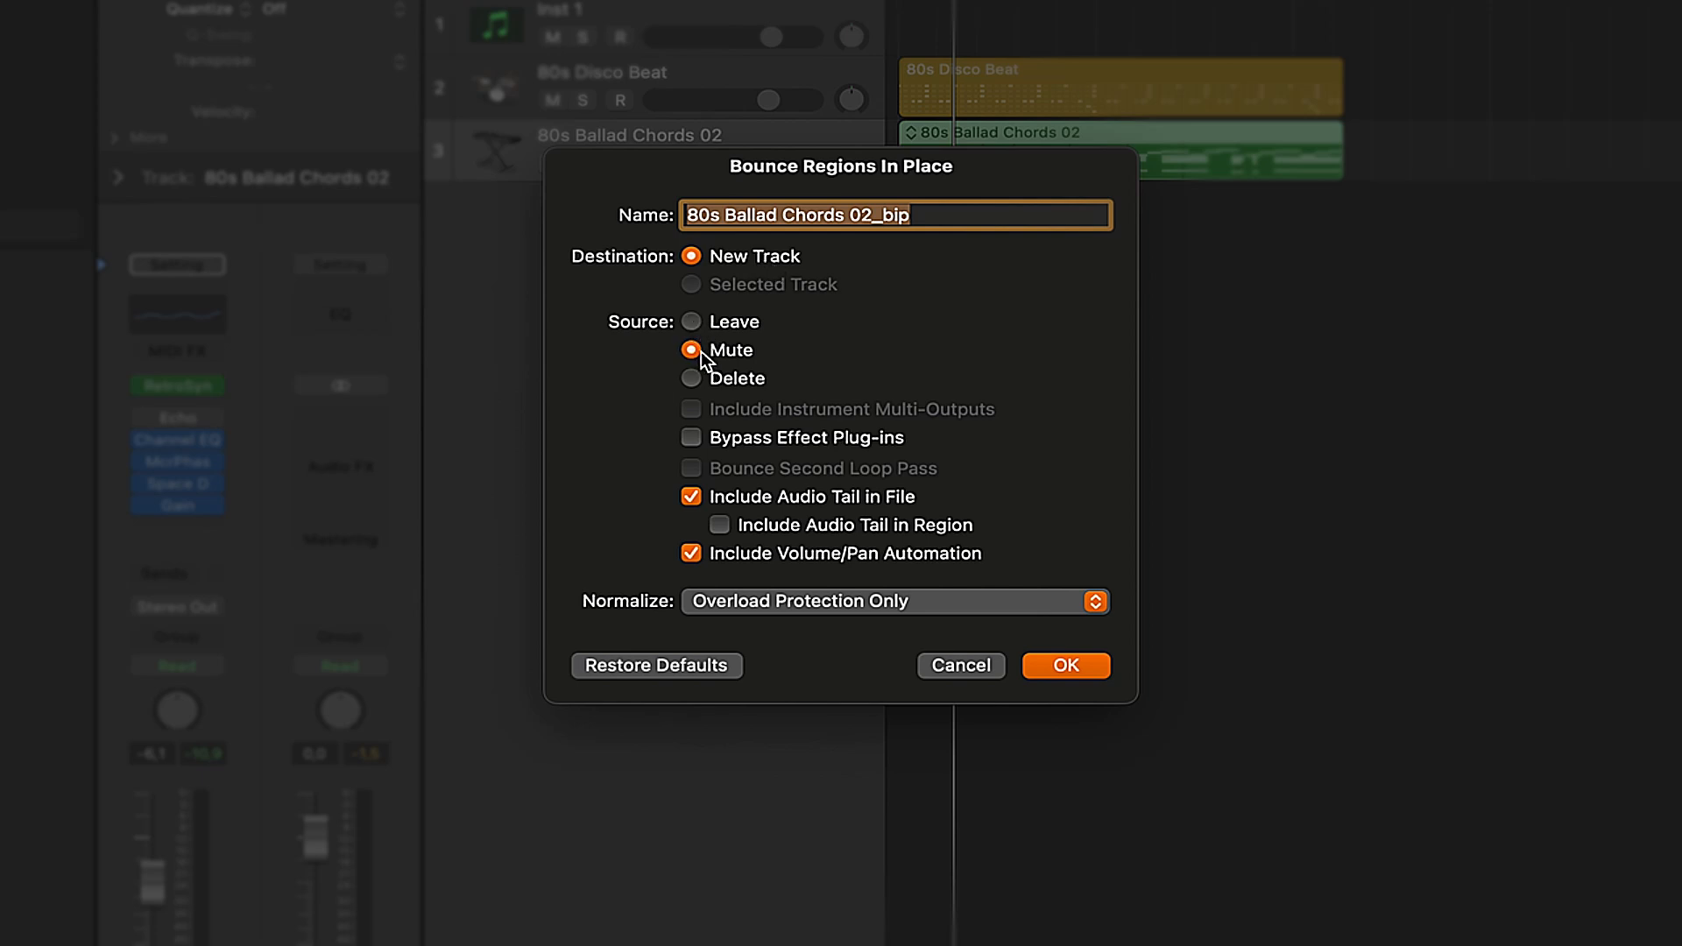
mouse_move(715, 387)
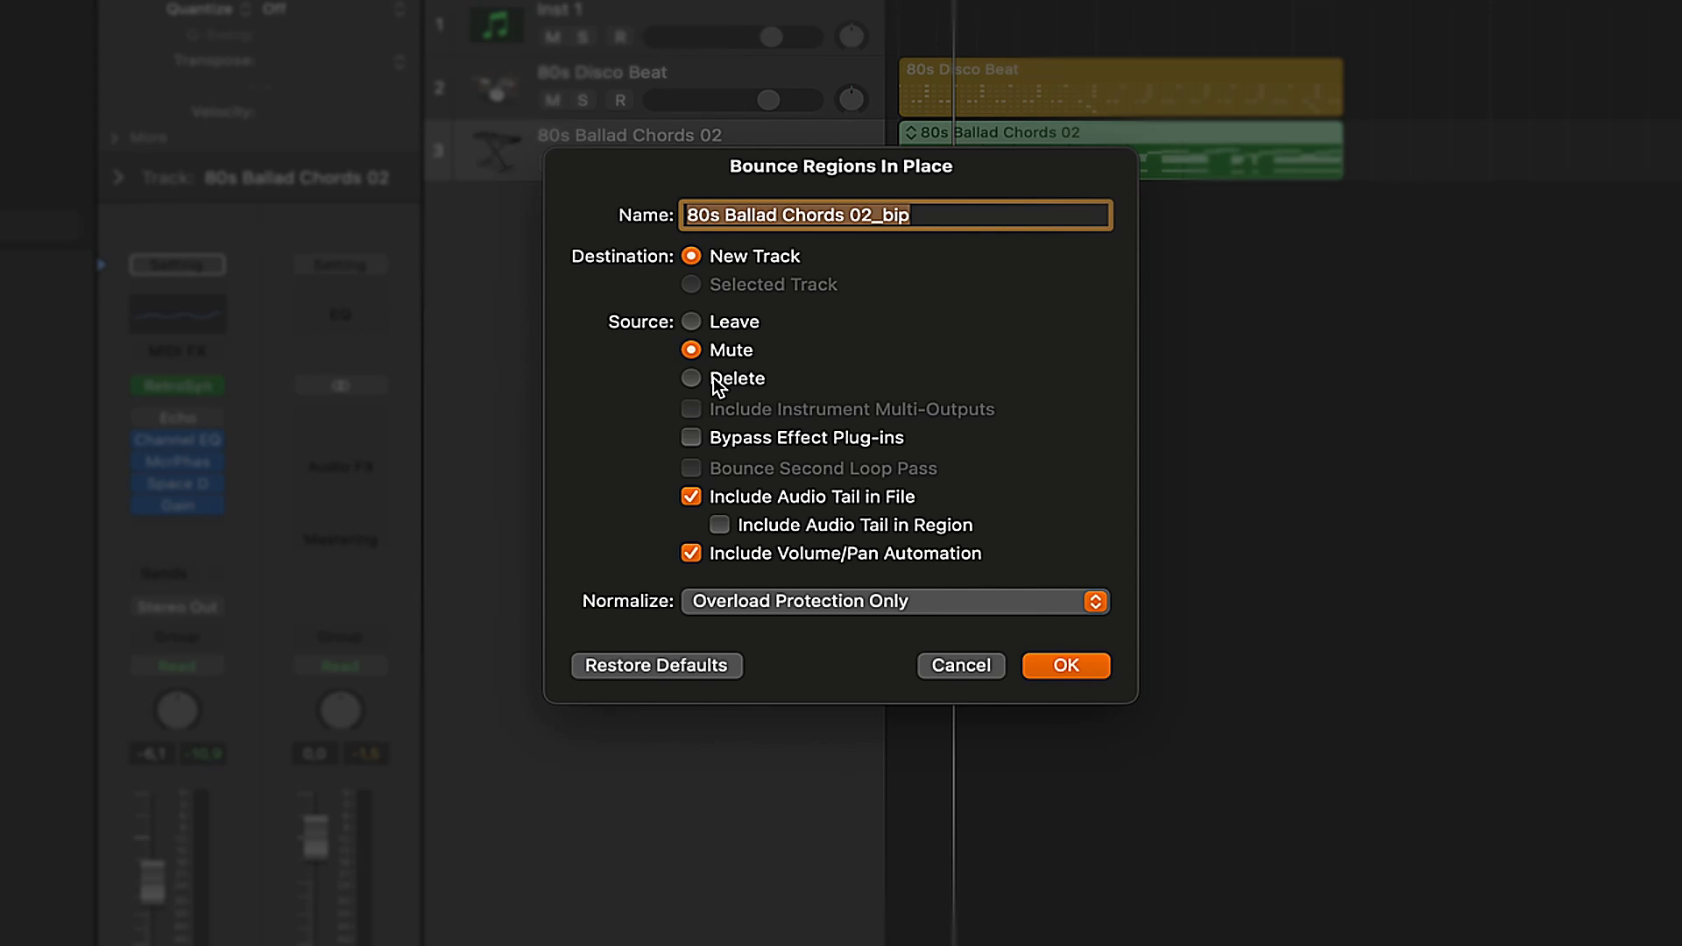
mouse_move(761, 493)
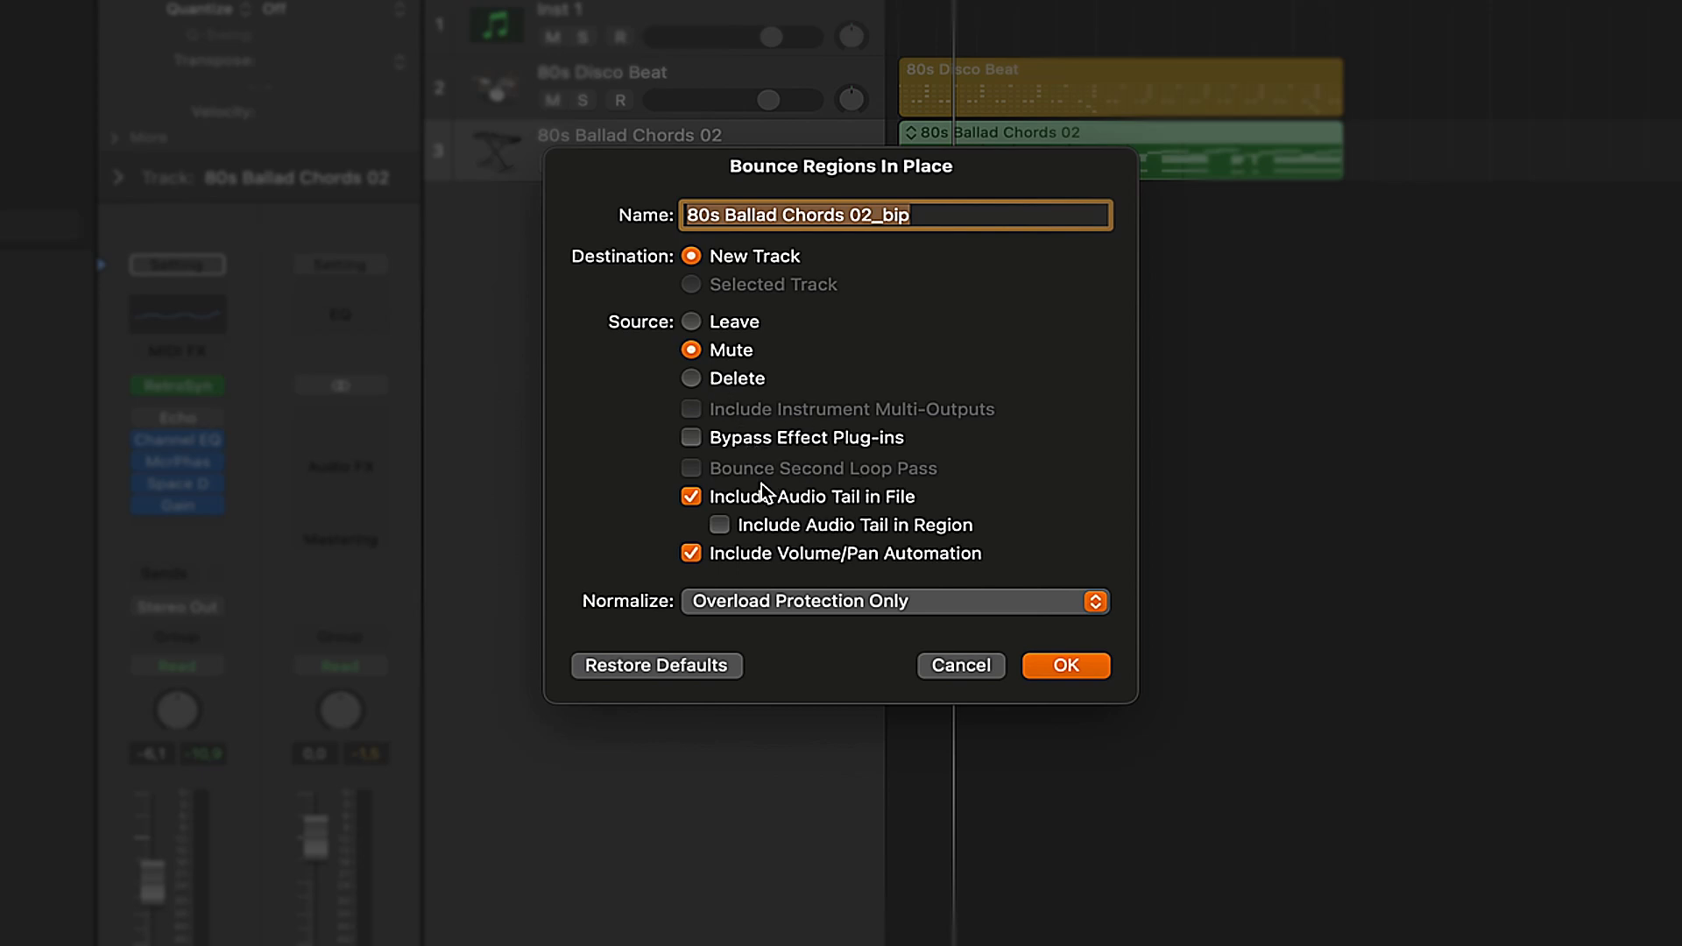
mouse_move(995, 633)
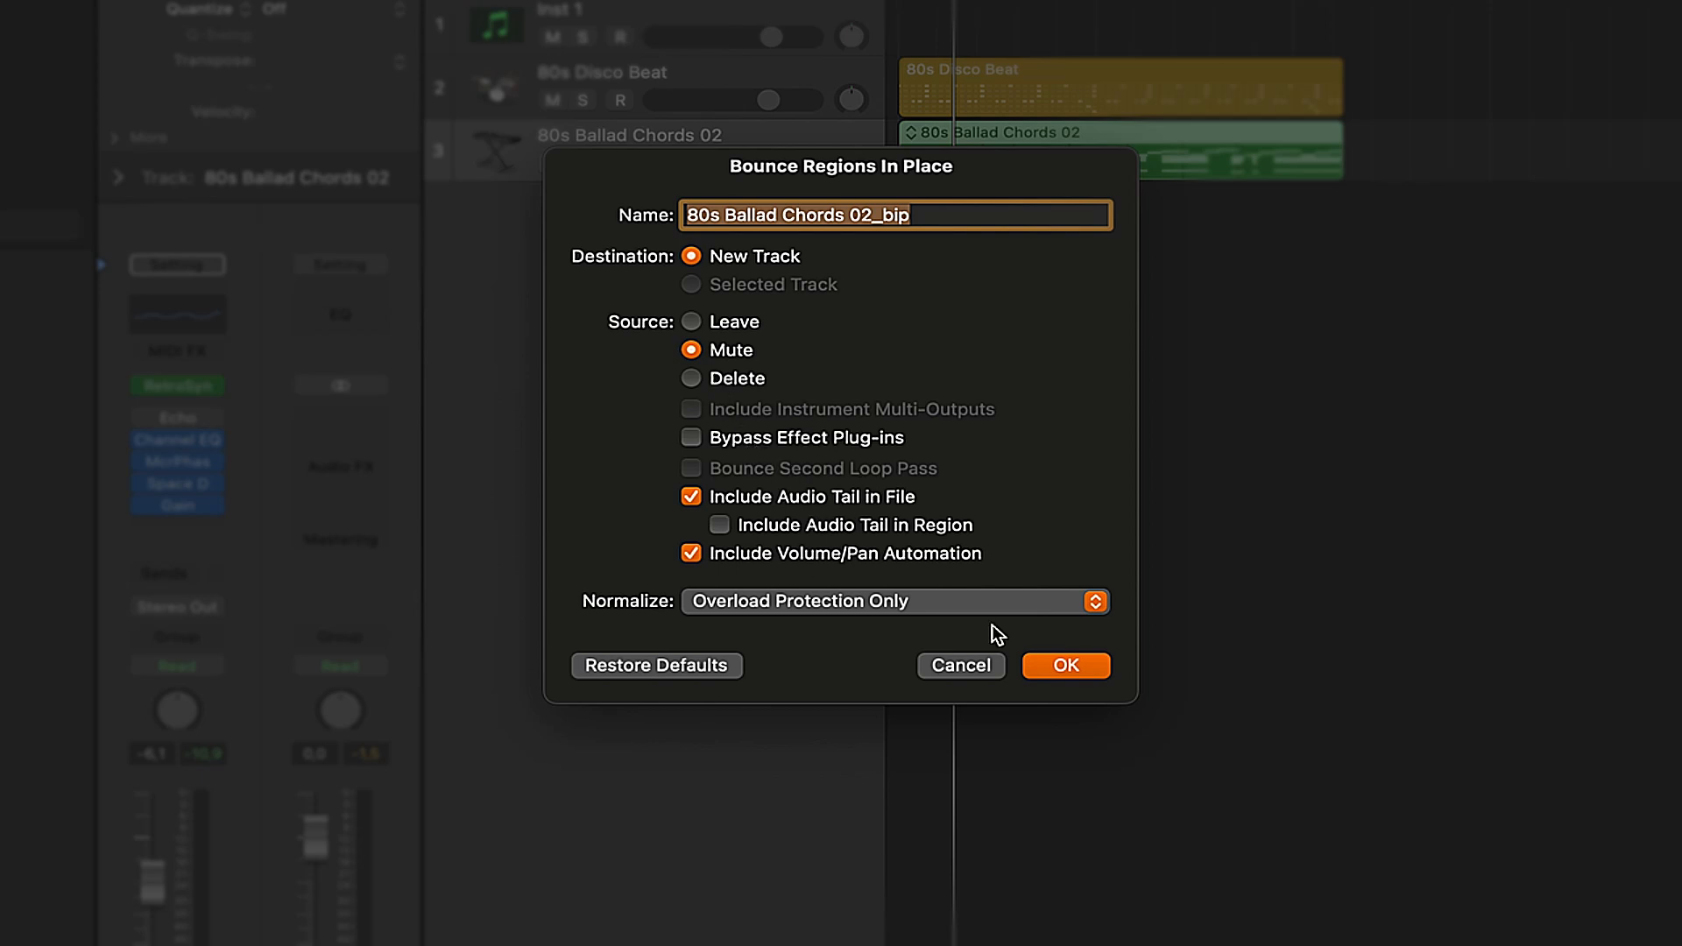
Step: Confirm the bounce and select the new '80s Ballad Chords 02_bip' audio track
click(1062, 665)
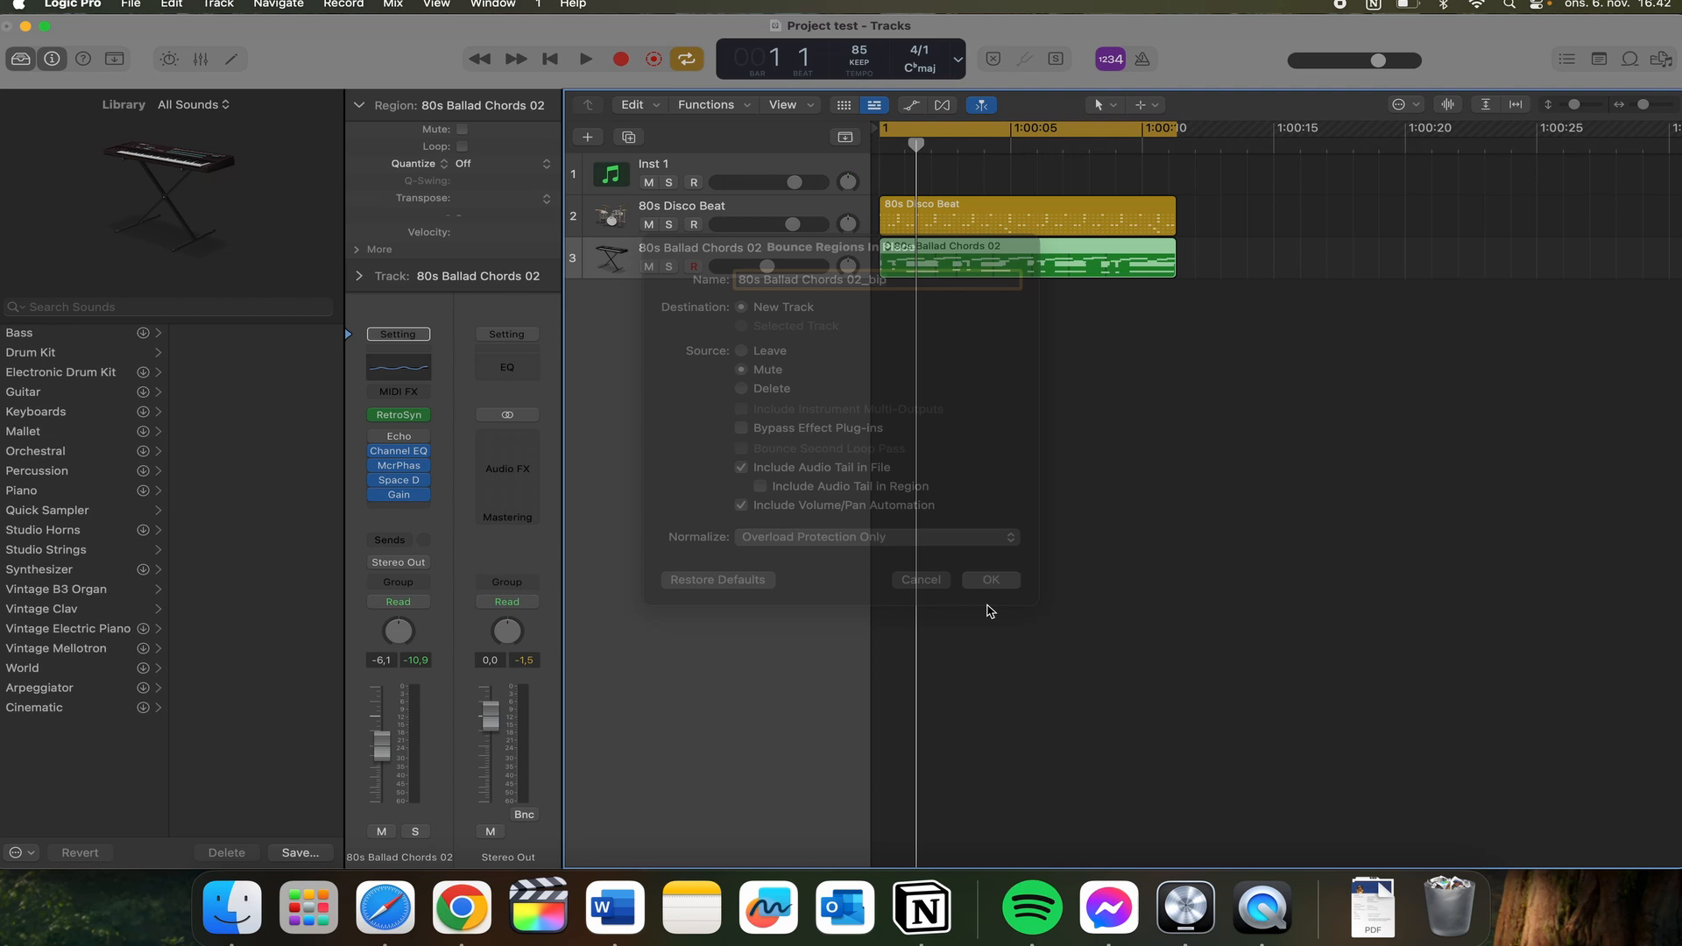
click(988, 579)
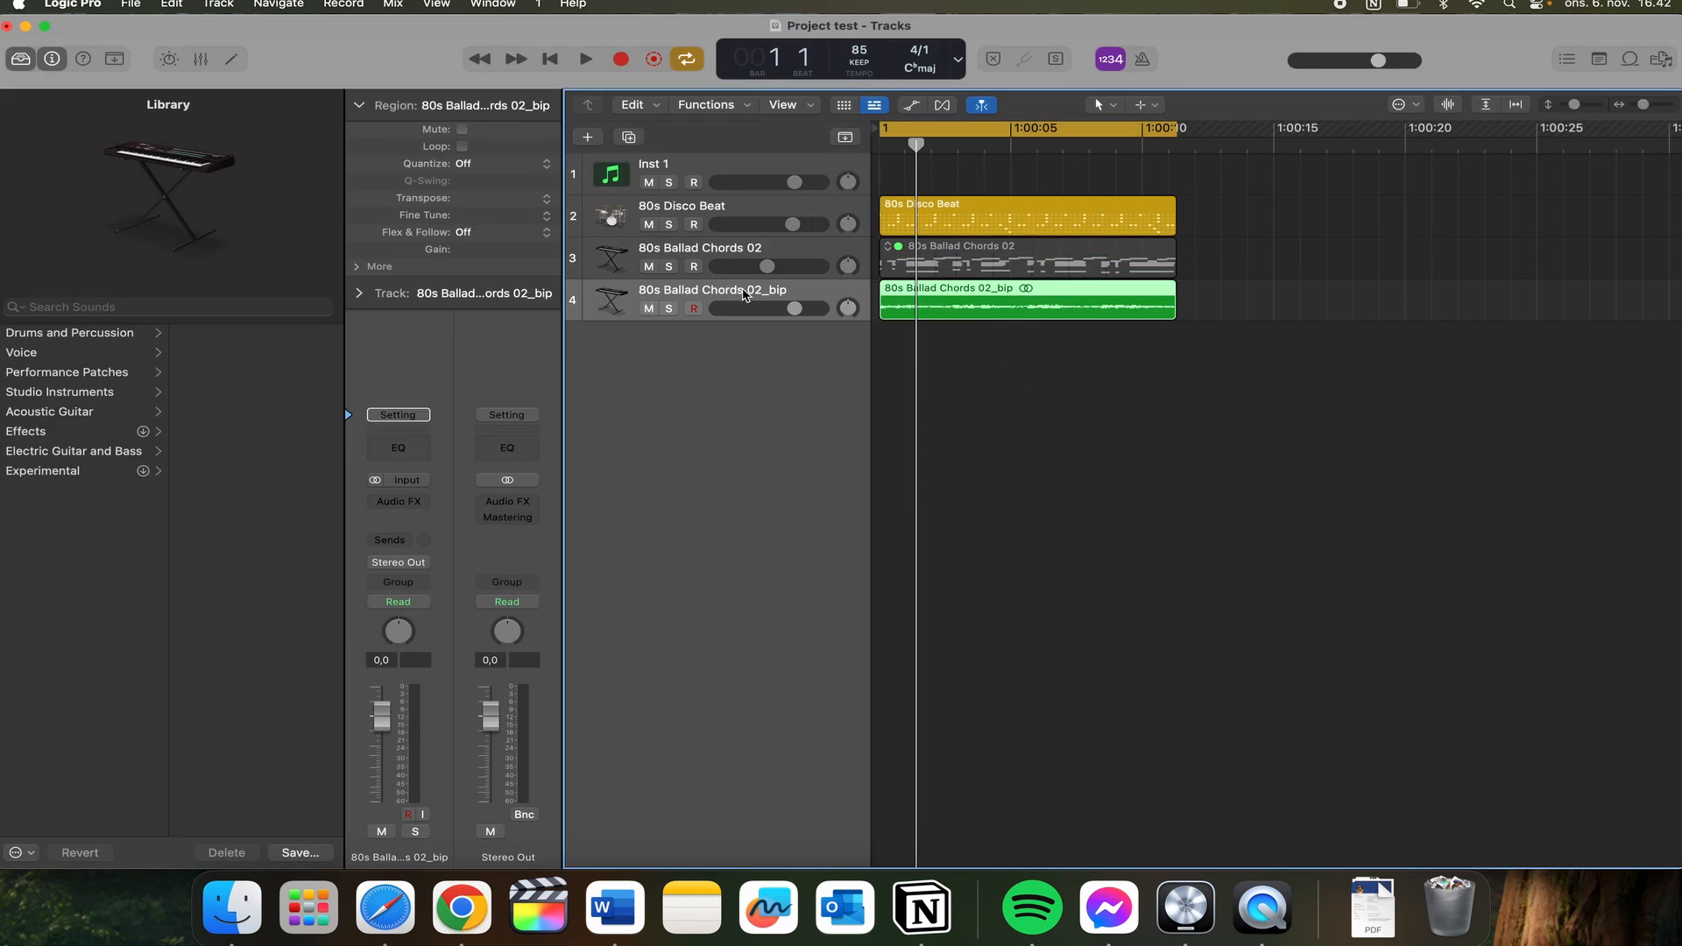
mouse_move(712, 290)
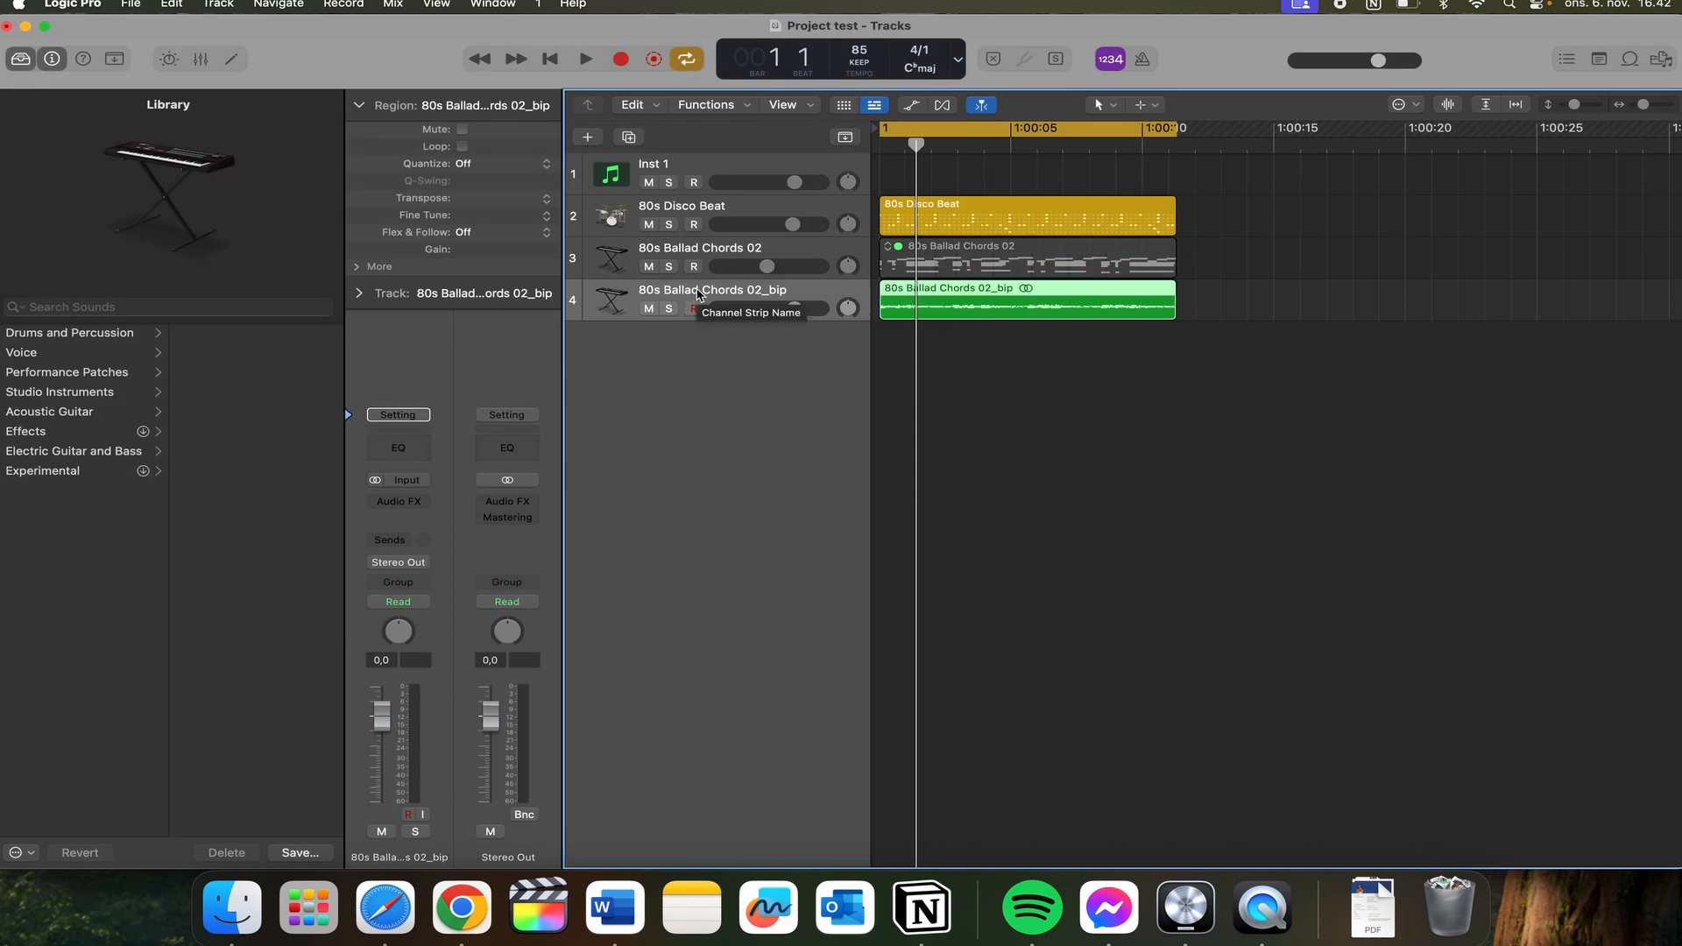